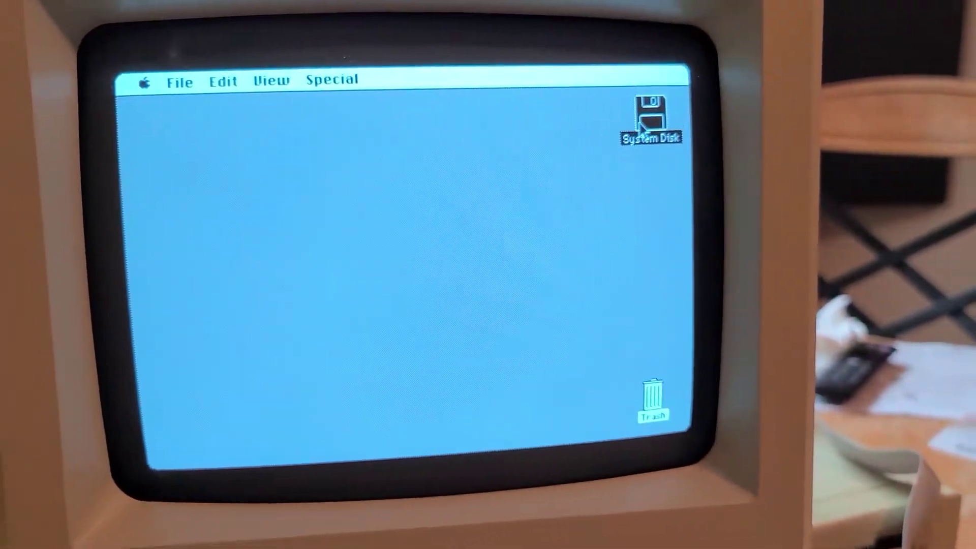
Glance at the System Disk contents, then continue the Untitled MacWrite document so it reads 'This Ma'
{"action": "double_click", "coordinate": [651, 109]}
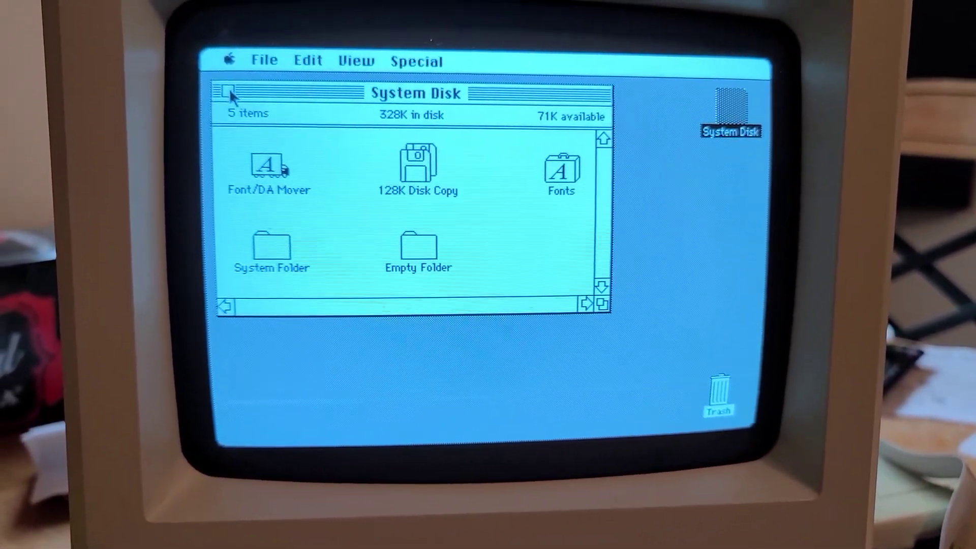
{"action": "left_click", "coordinate": [226, 91]}
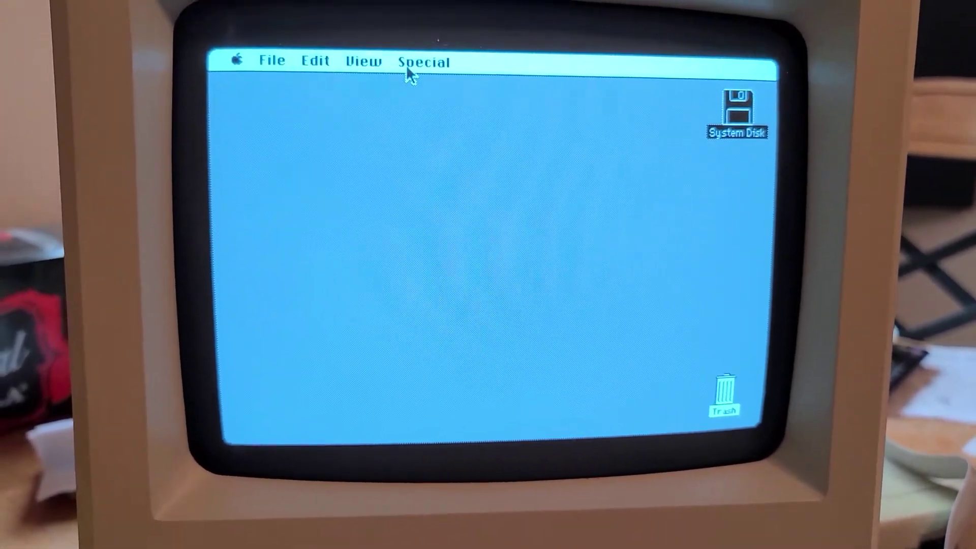
{"action": "left_click", "coordinate": [425, 61]}
{"action": "type", "text": "This"}
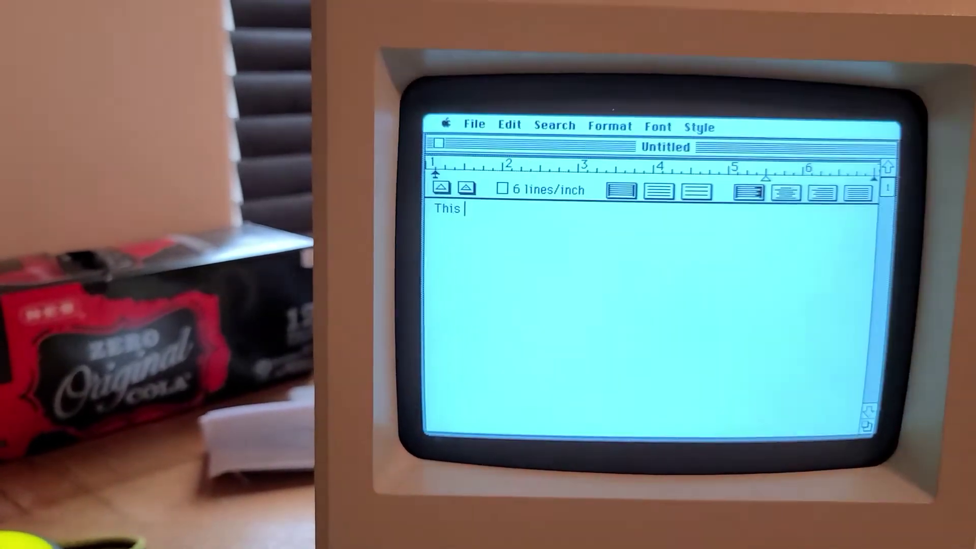
{"action": "type", "text": "Ma"}
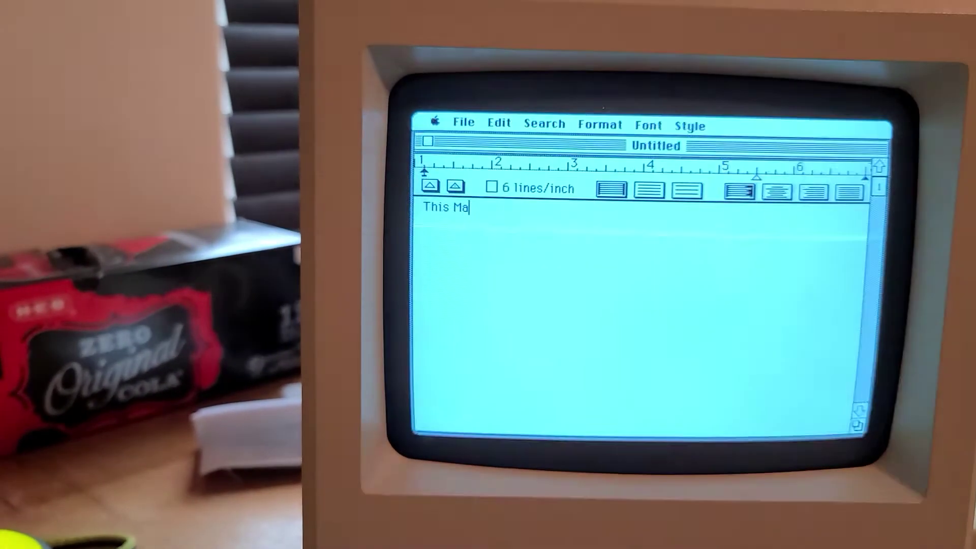